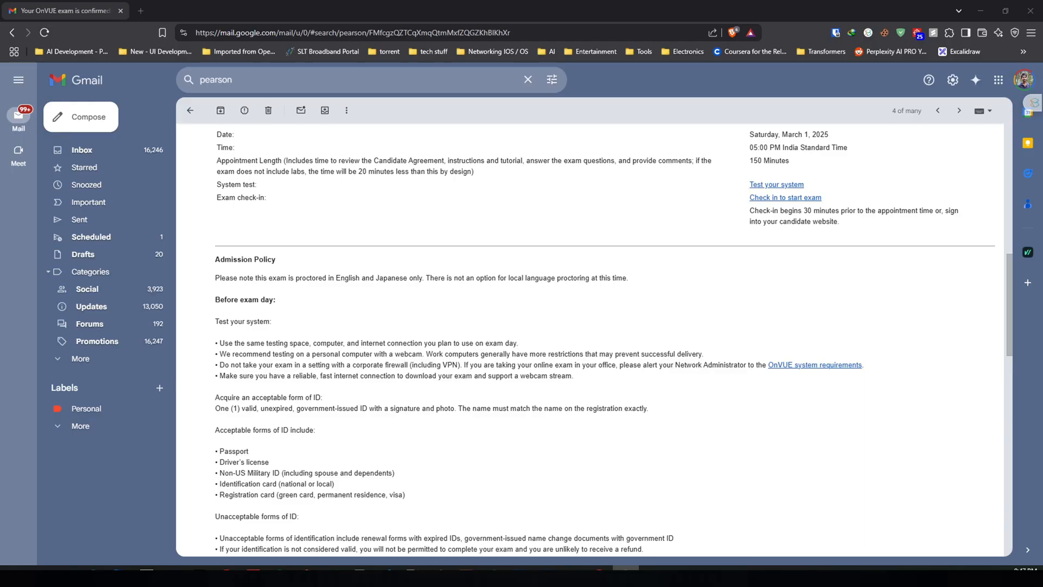
pyautogui.moveTo(787, 211)
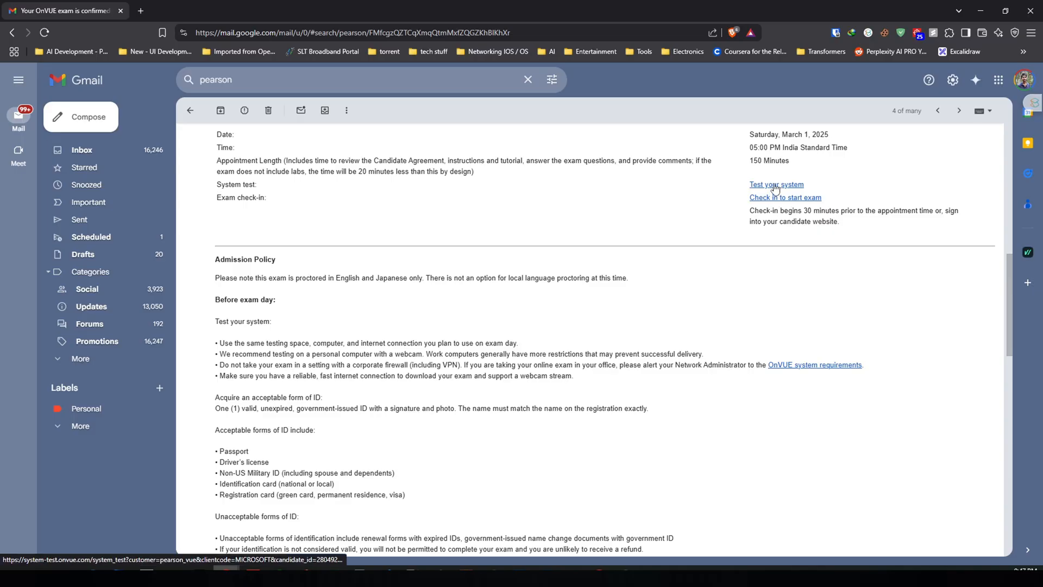
# Copy the 'Test your system' link address from the Pearson confirmation email
pyautogui.rightClick(776, 184)
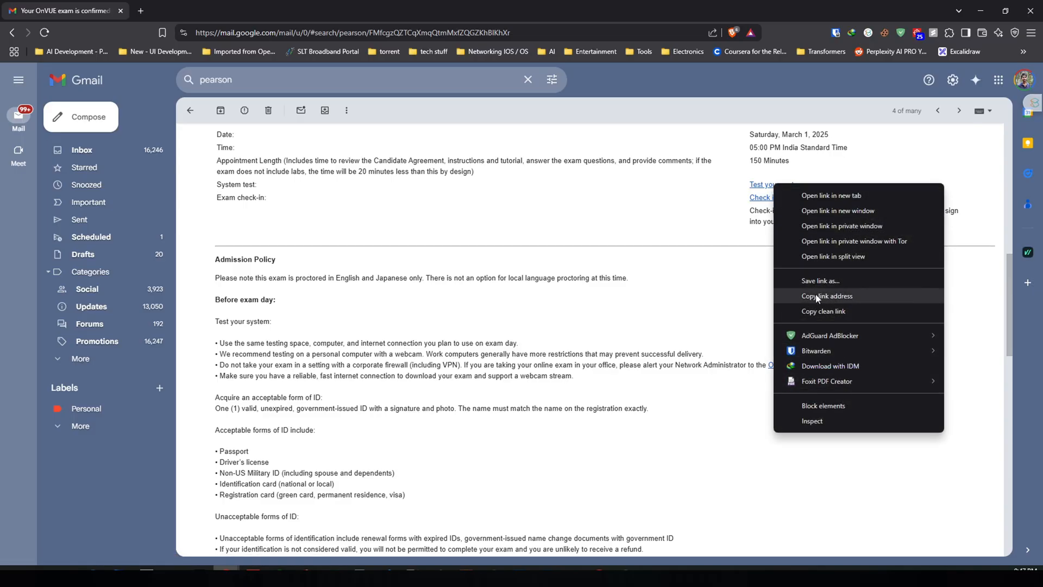
pyautogui.click(826, 296)
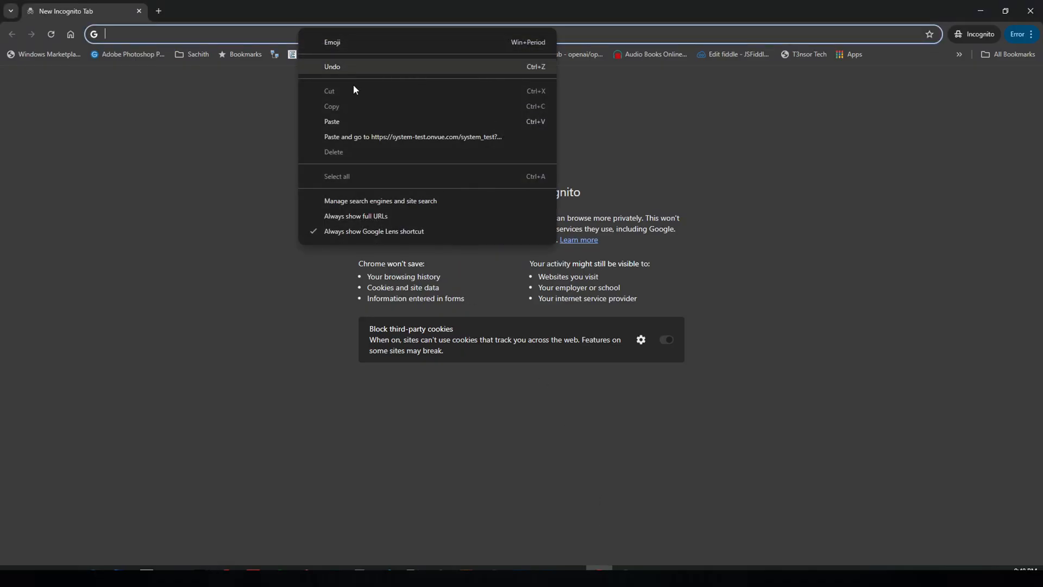
# Load the copied system test address, confirm a strong network connection, and accept the agreement
pyautogui.click(413, 136)
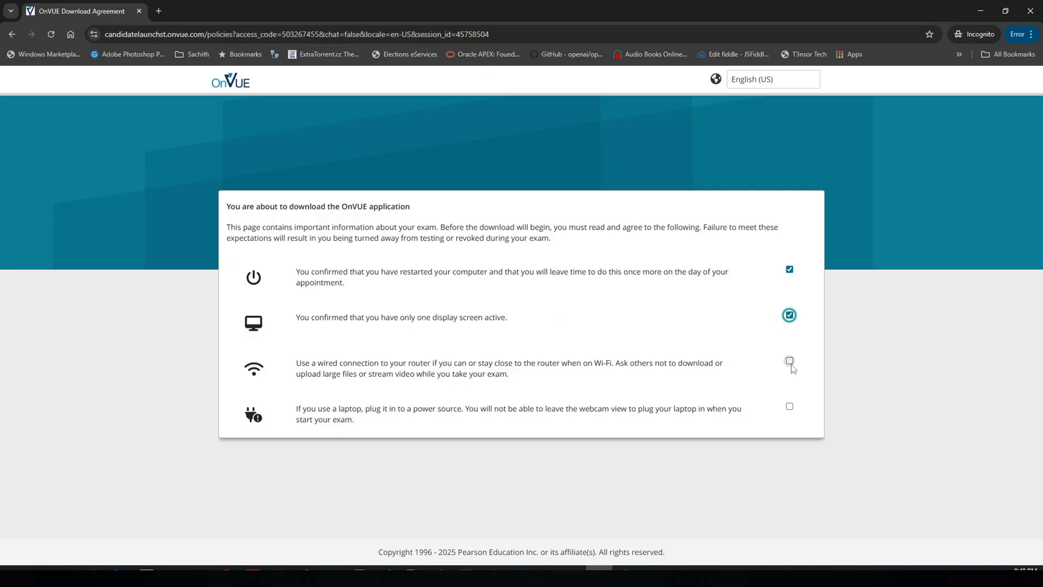
pyautogui.click(788, 361)
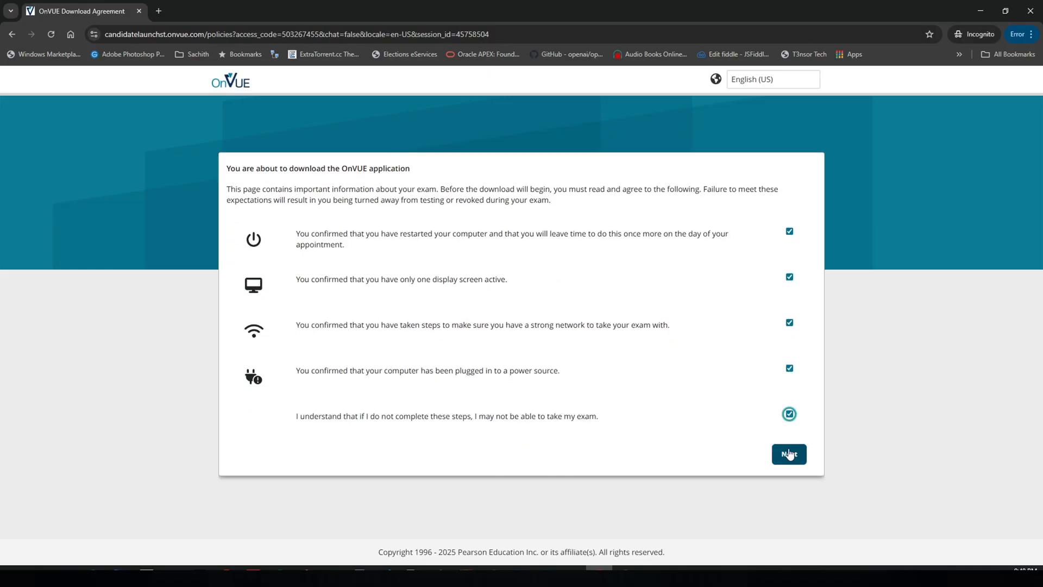
pyautogui.click(788, 453)
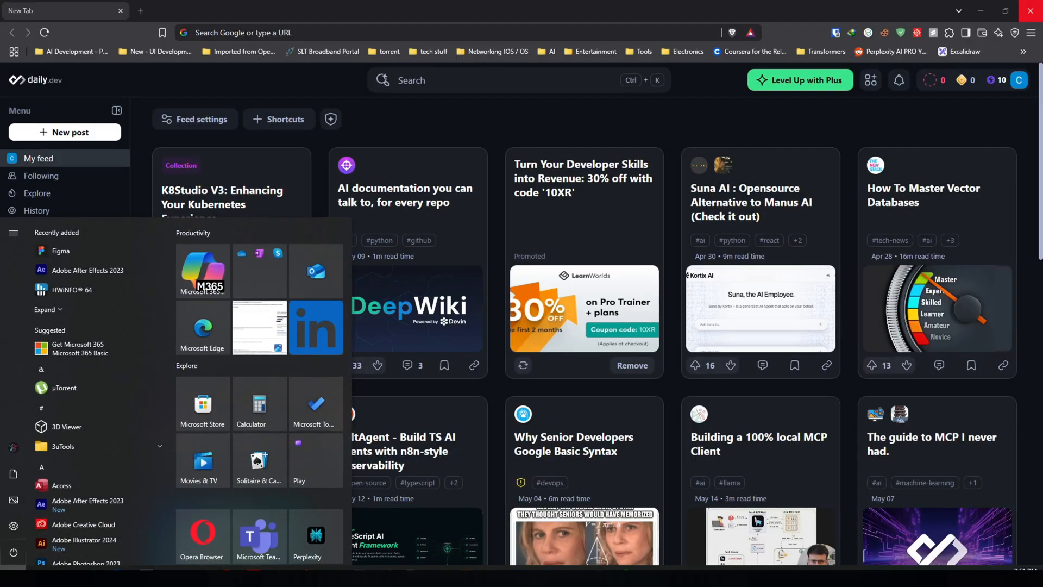
# Search 'windows' in Start and reach the Windows Defender Firewall on/off settings page
pyautogui.write('windows')
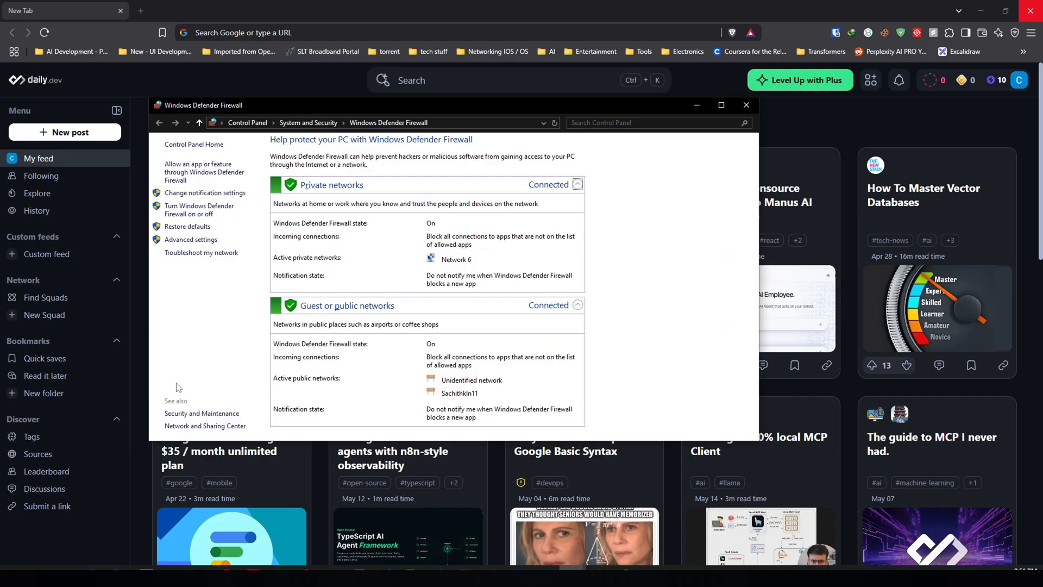
pyautogui.moveTo(198, 210)
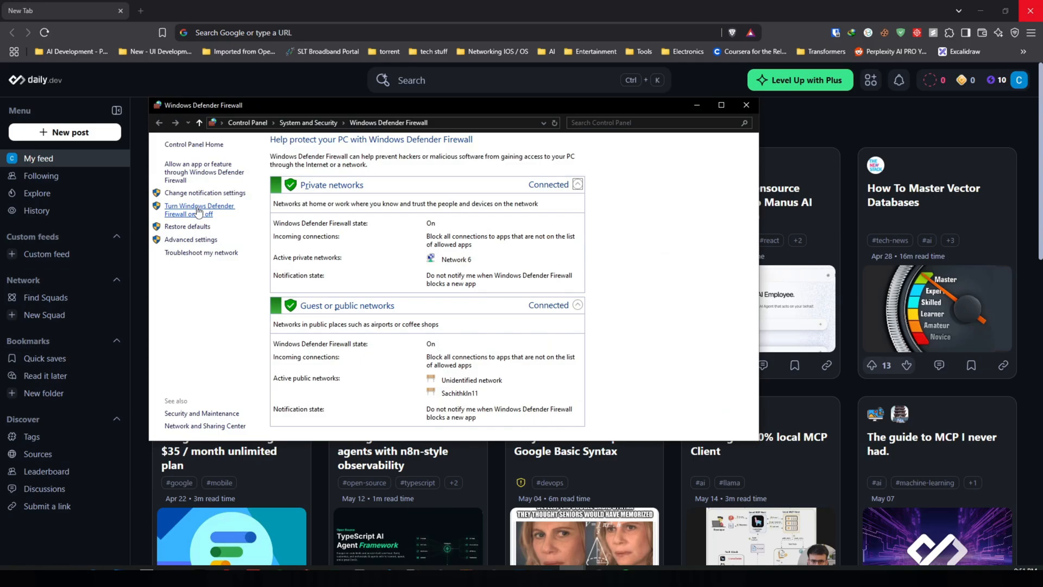
pyautogui.click(200, 209)
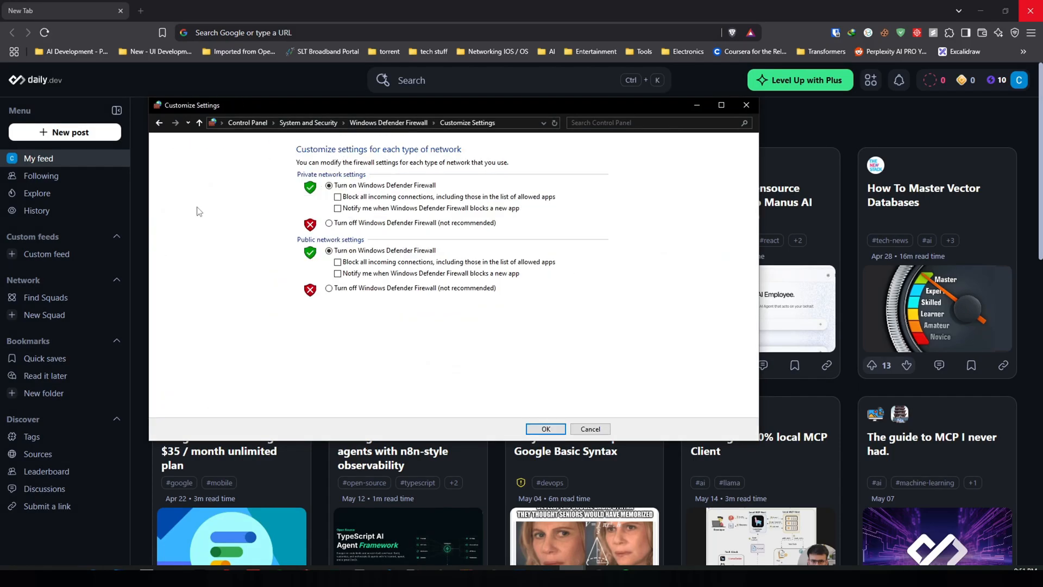
# Switch off Windows Defender Firewall for private and public networks and confirm with OK
pyautogui.click(328, 223)
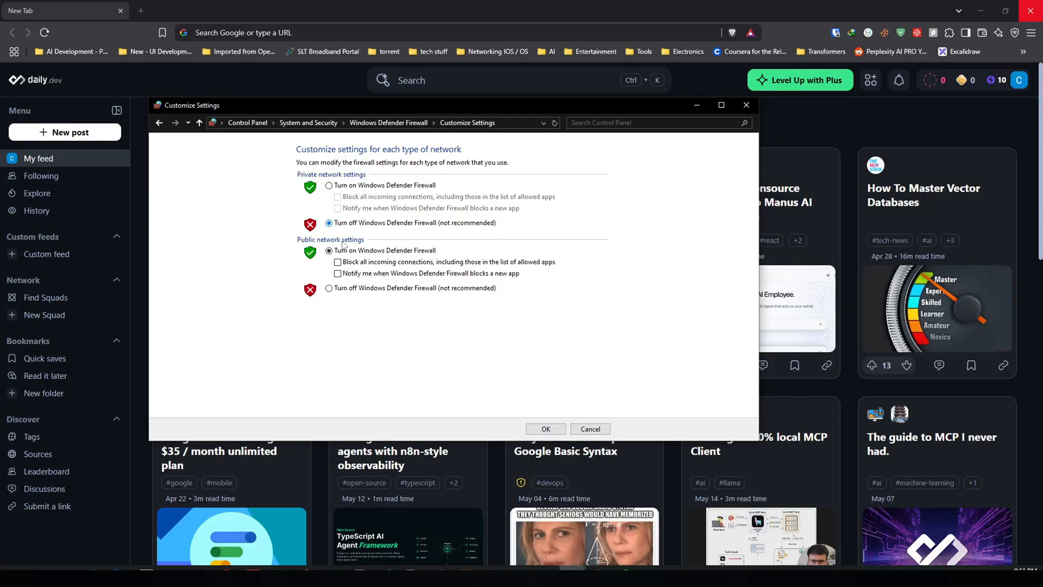
pyautogui.click(329, 287)
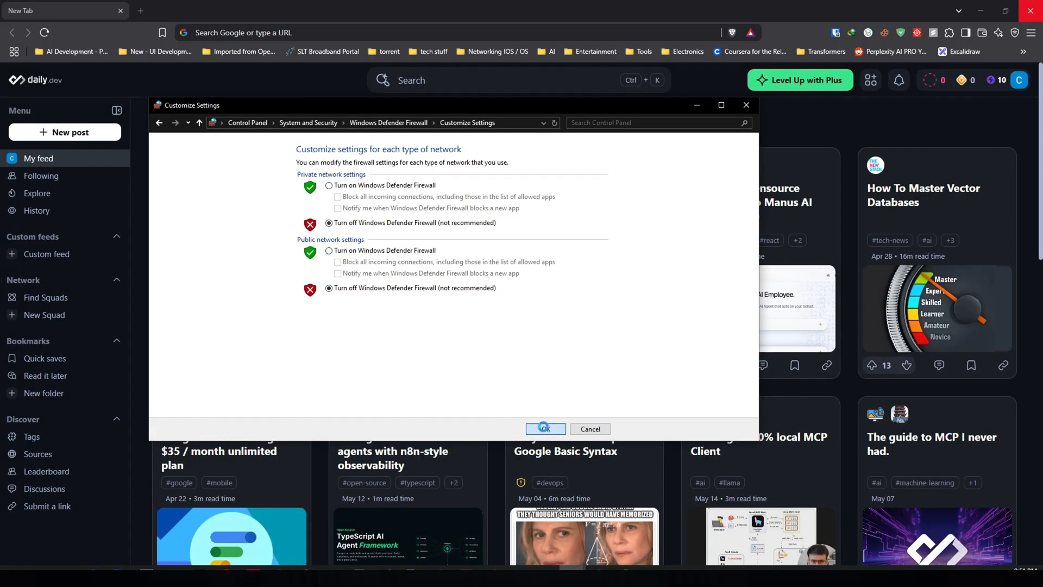
pyautogui.click(544, 429)
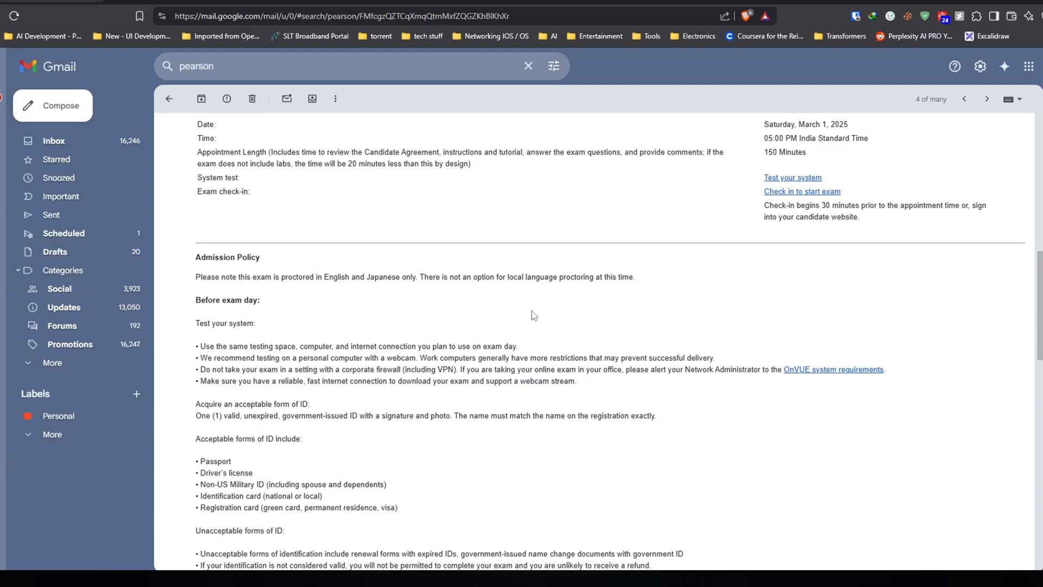
# Copy the 'Test your system' link address from the Pearson email again
pyautogui.rightClick(783, 177)
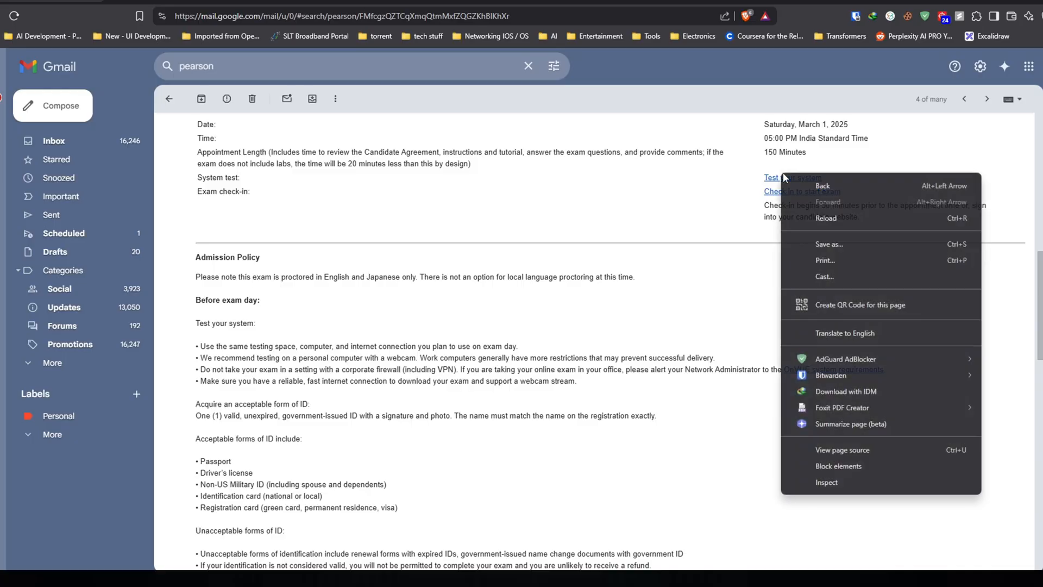
pyautogui.rightClick(776, 178)
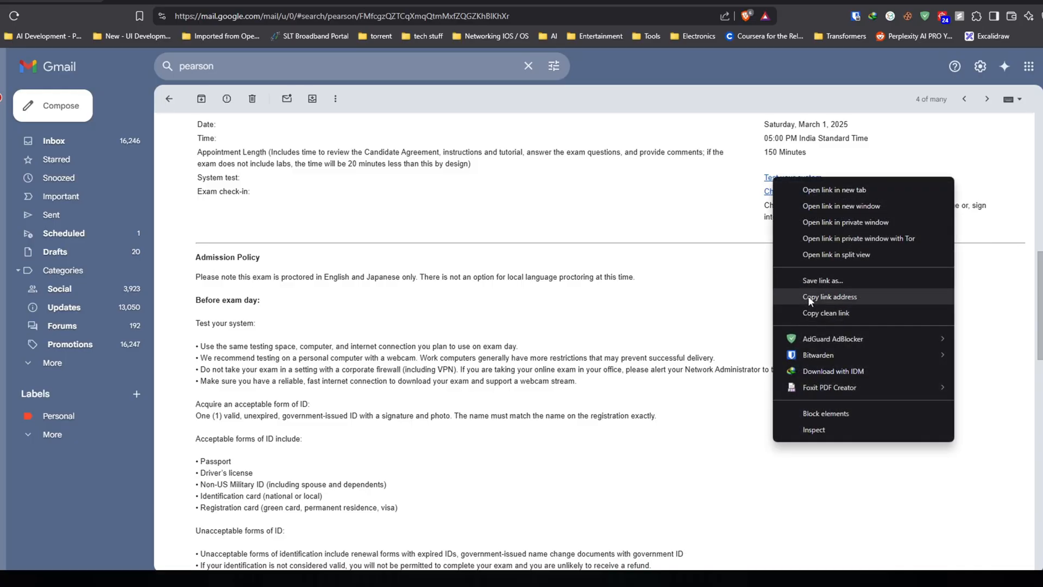
pyautogui.click(845, 222)
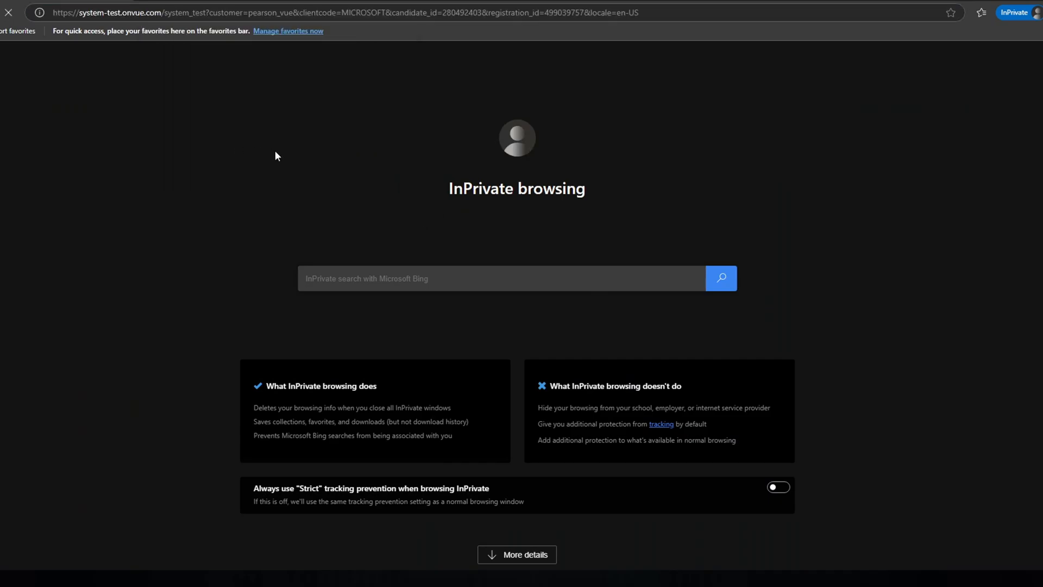
pyautogui.moveTo(337, 151)
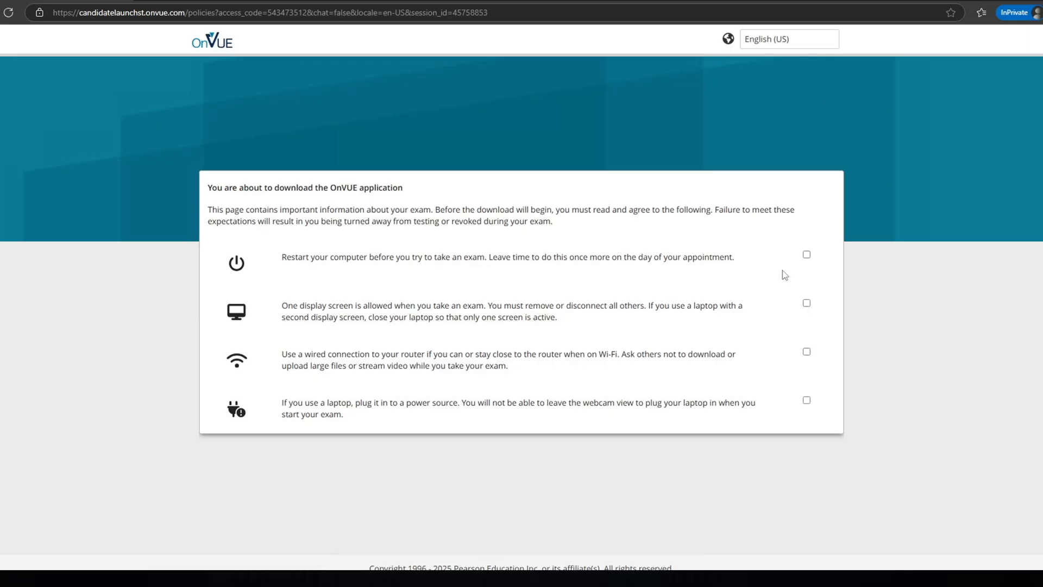
# Confirm restarting before the exam, then launch OnVUE-25.7.146 (1) from the Desktop
pyautogui.click(806, 351)
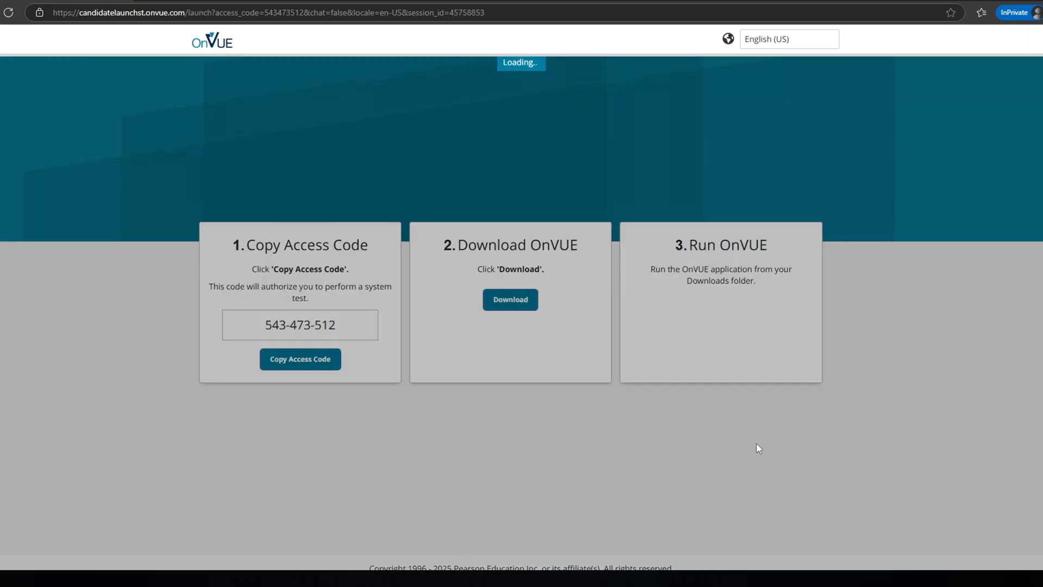
pyautogui.moveTo(299, 359)
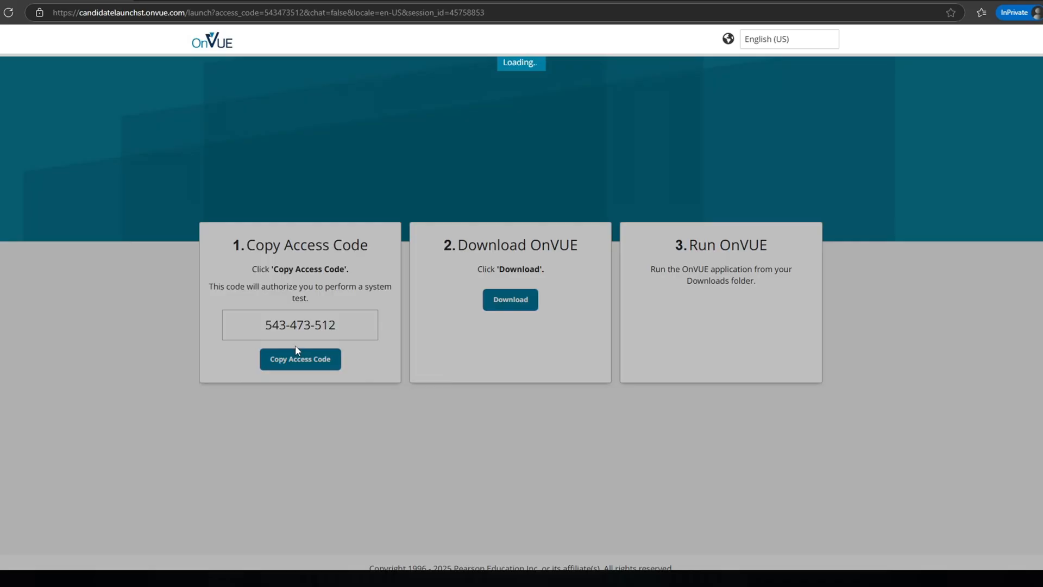
pyautogui.moveTo(185, 343)
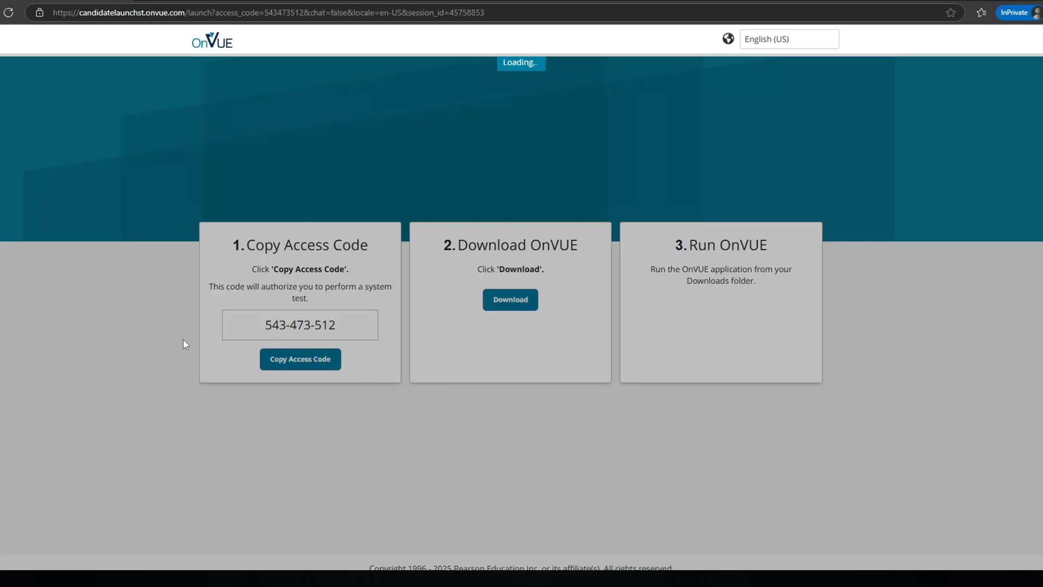
pyautogui.moveTo(163, 328)
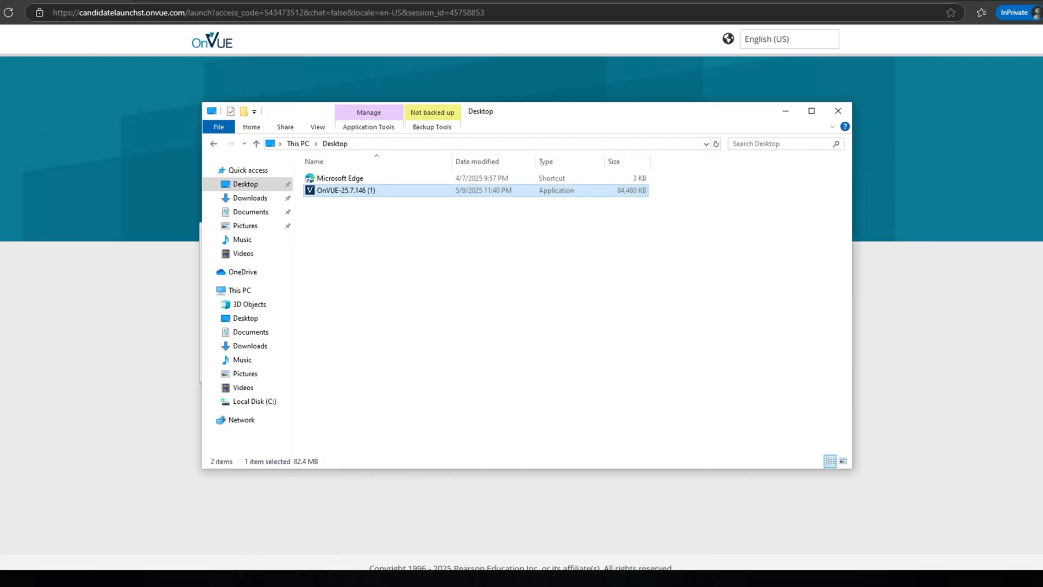
pyautogui.doubleClick(345, 190)
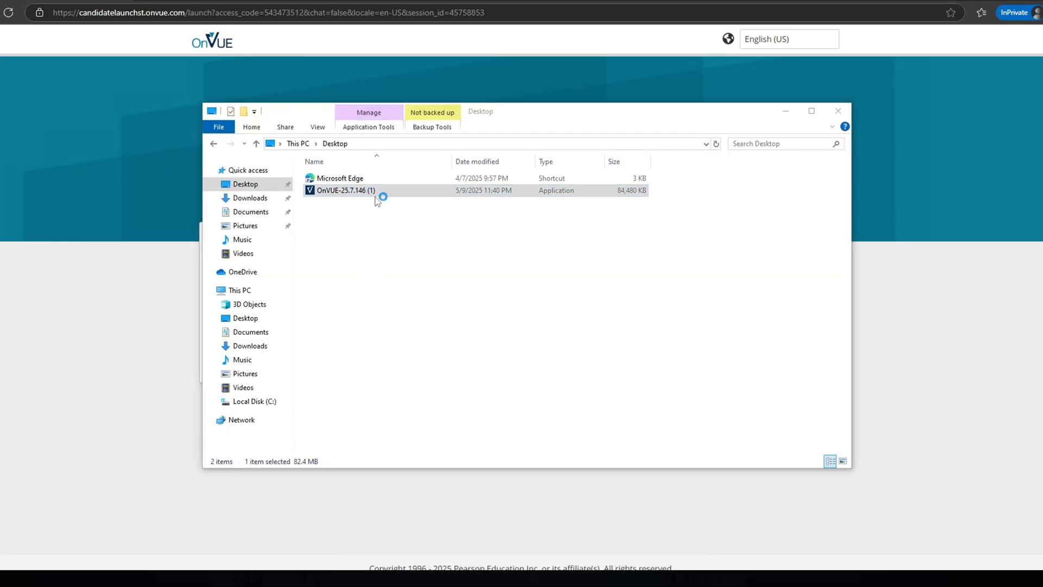
pyautogui.click(346, 190)
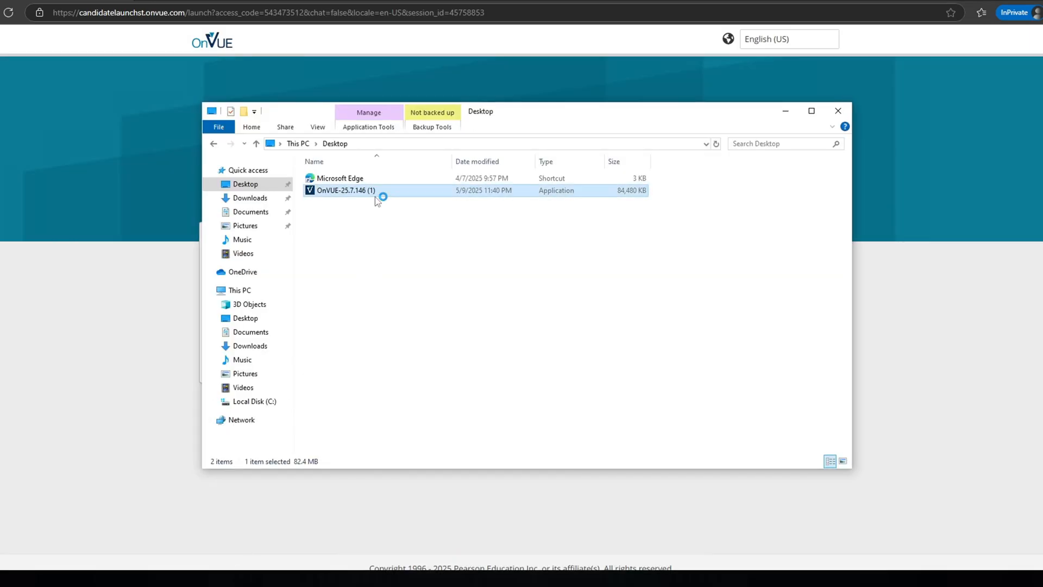